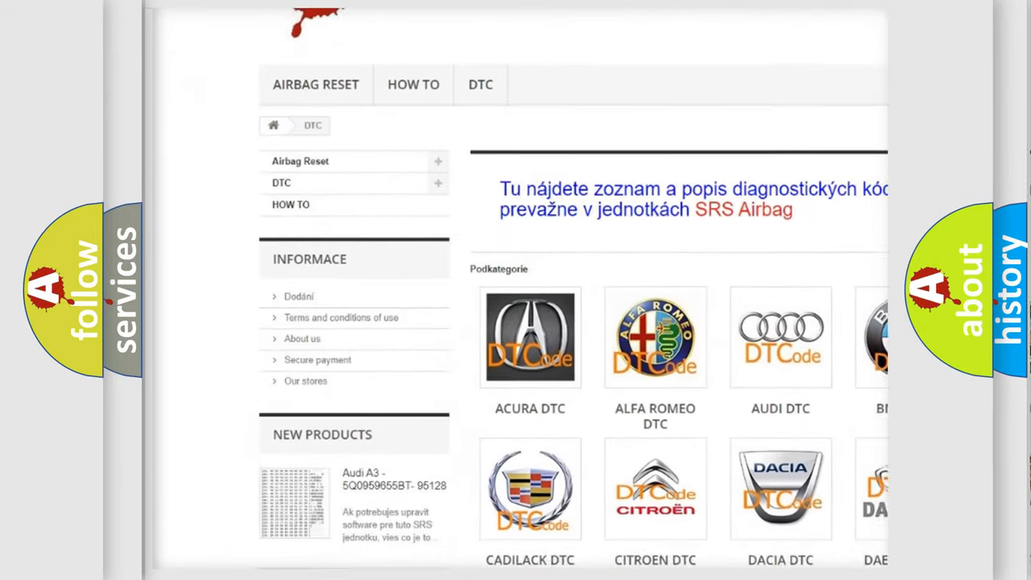
scroll("down", 3)
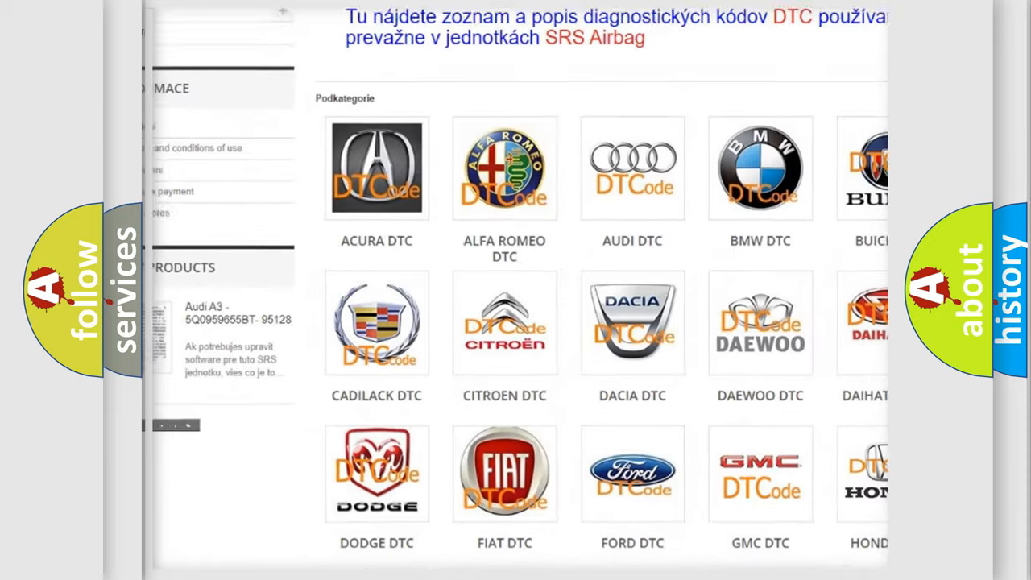
scroll("down", 3)
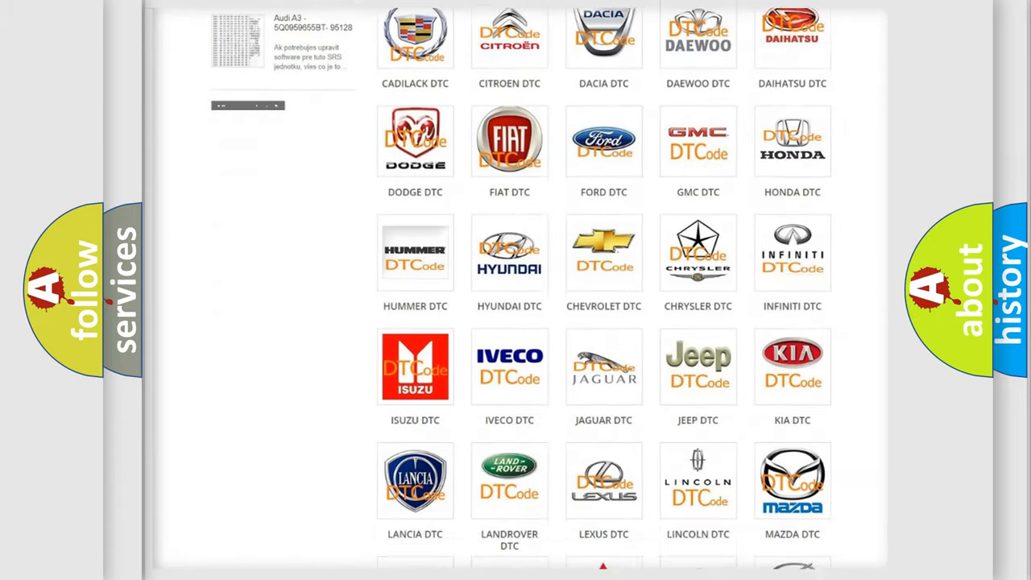
scroll("down", 3)
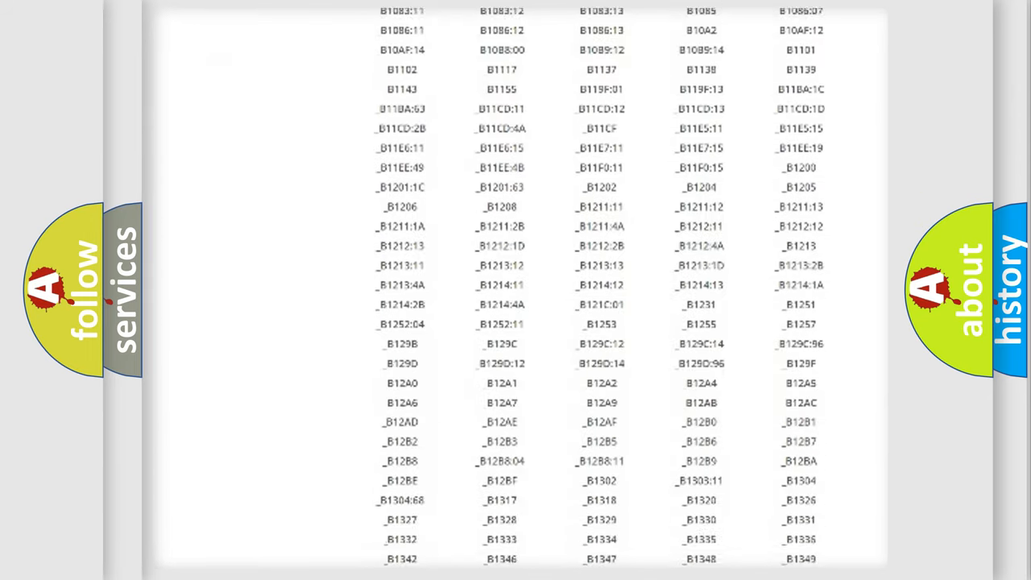
scroll("down", 3)
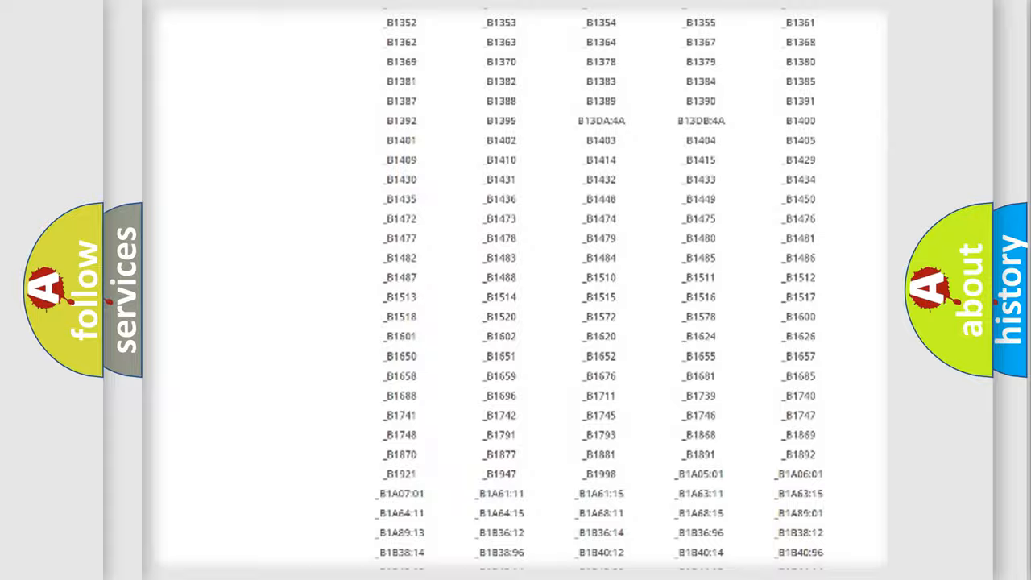